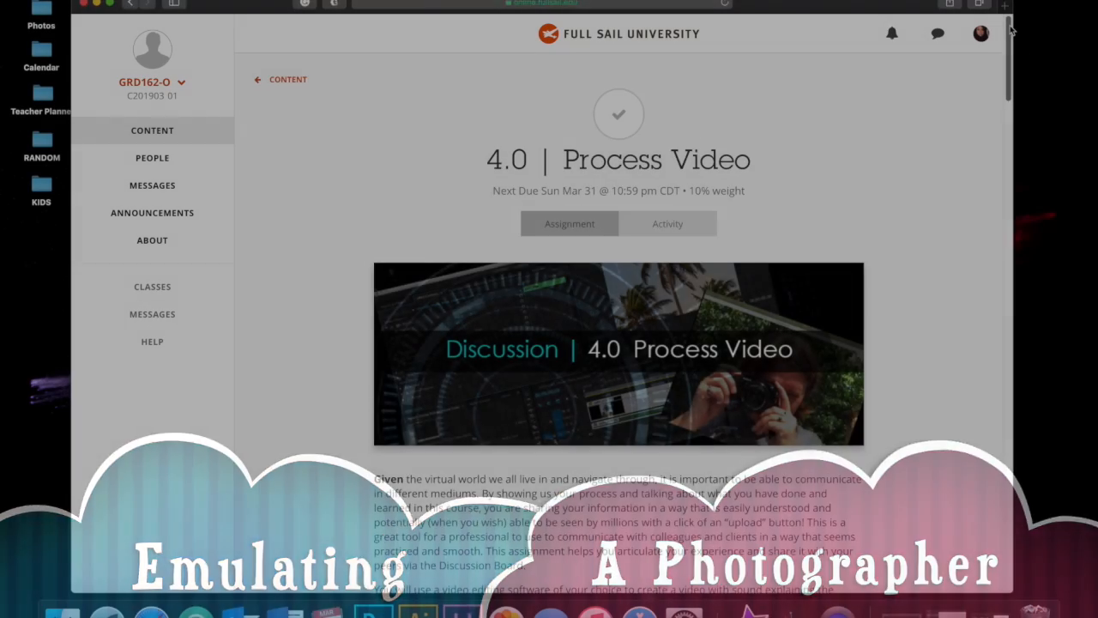
# Step: Scroll down through the 4.0 Process Video assignment instructions
pyautogui.scroll(-3)
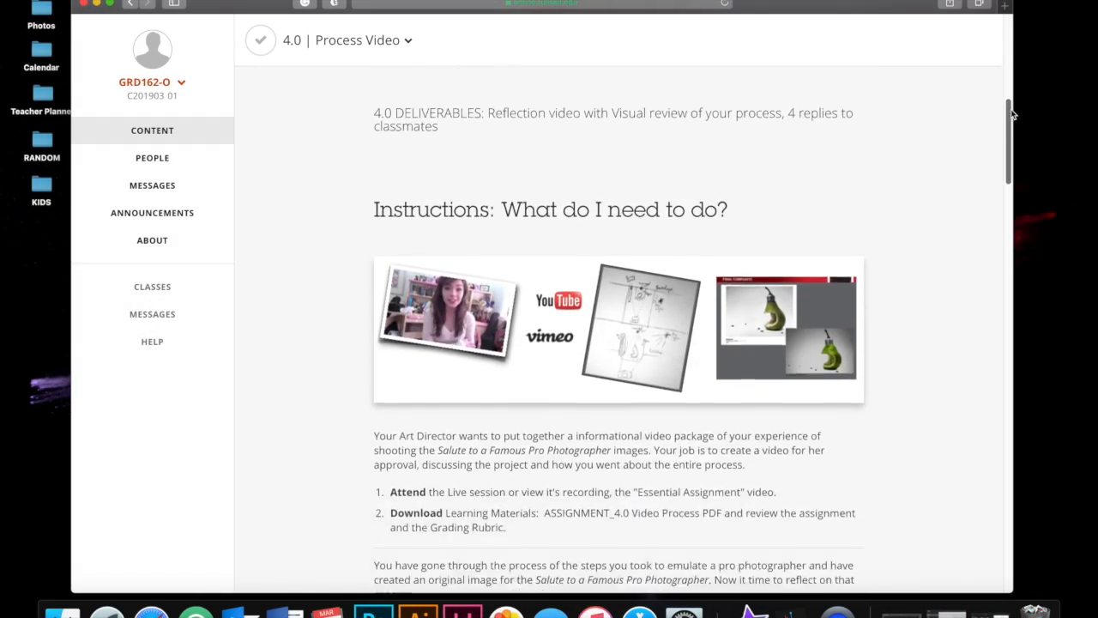
pyautogui.scroll(-3)
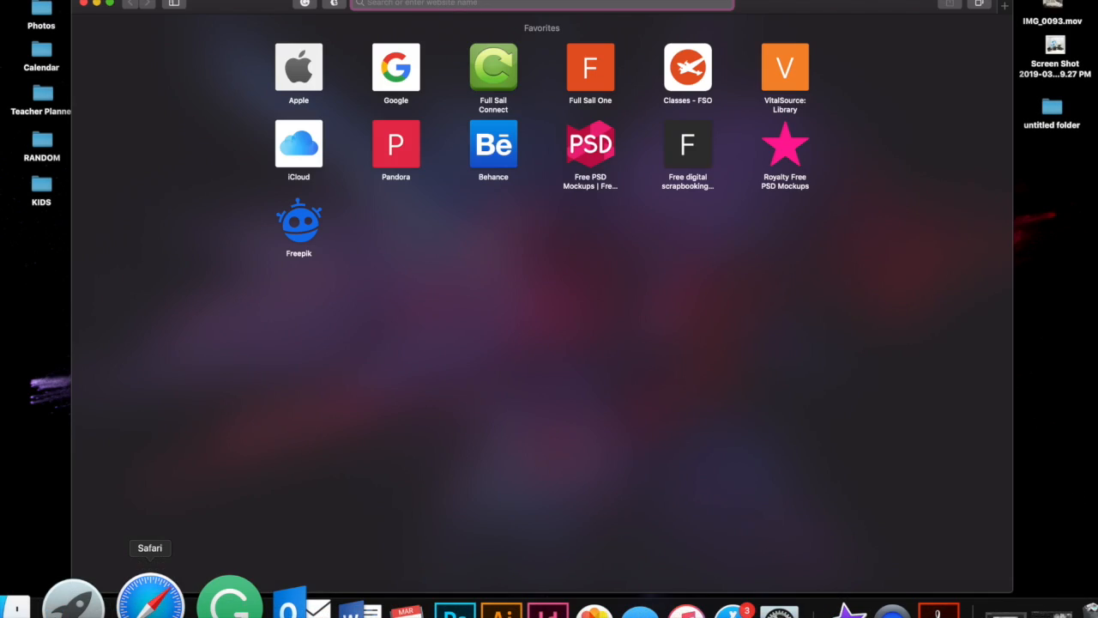
# Step: Visit pennydelossantos.com's About page and food portfolio, then enlarge the milk-and-cookies photo
pyautogui.write('pennydelossantos.com')
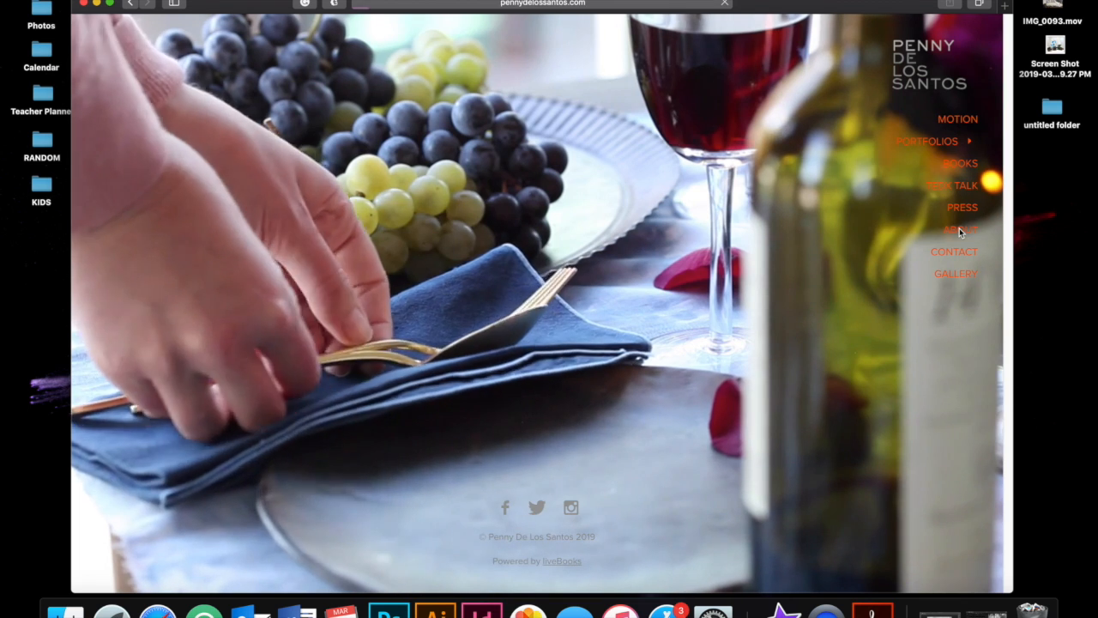
pyautogui.click(960, 229)
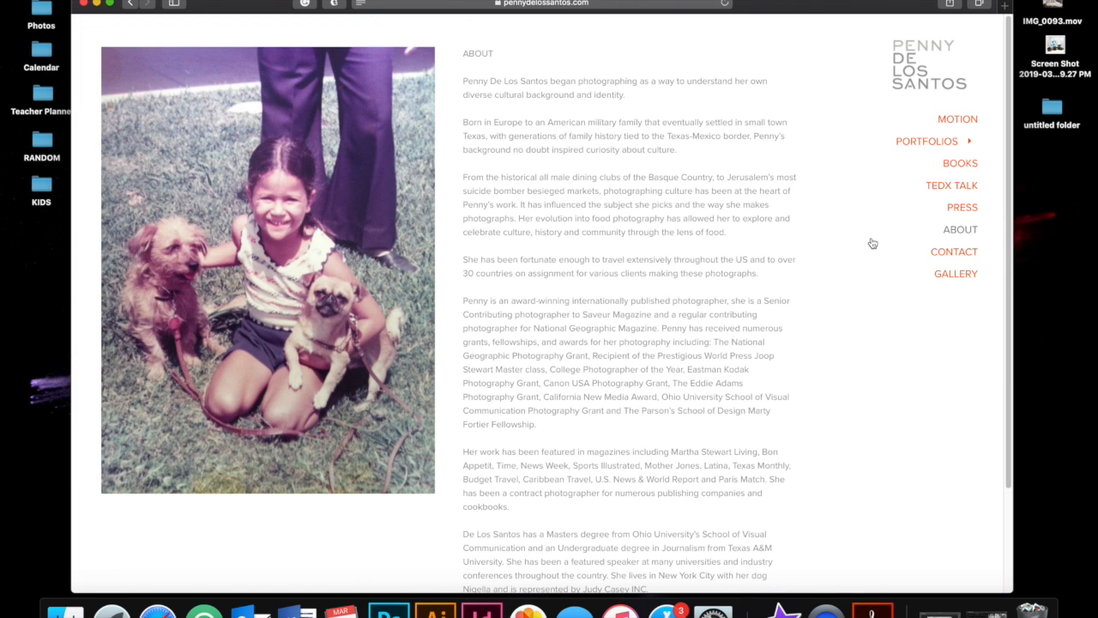
pyautogui.moveTo(886, 190)
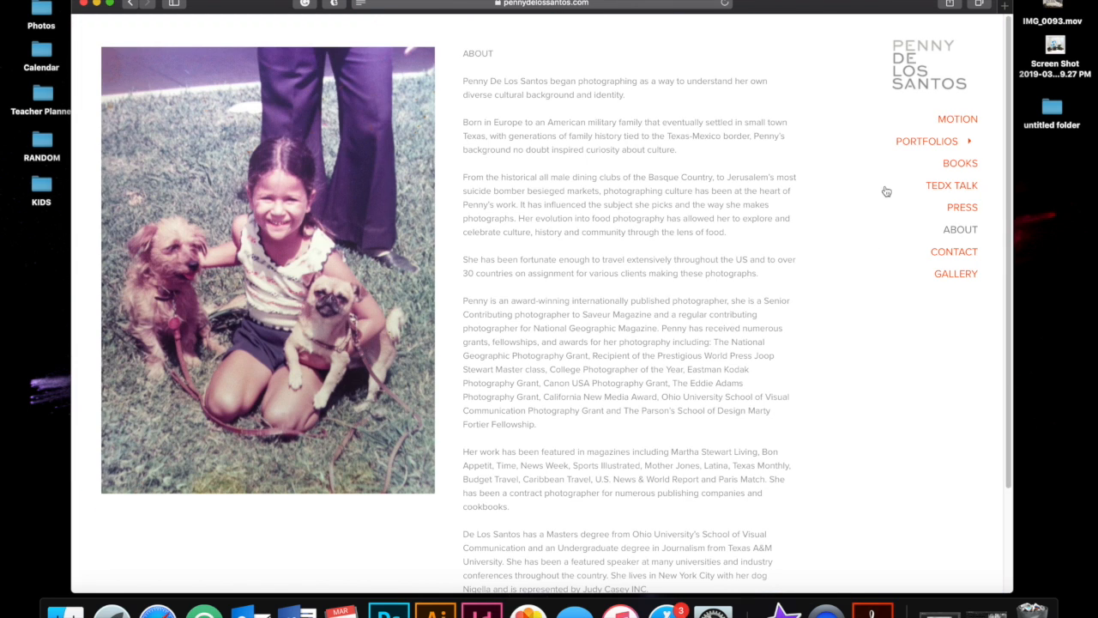
pyautogui.click(926, 140)
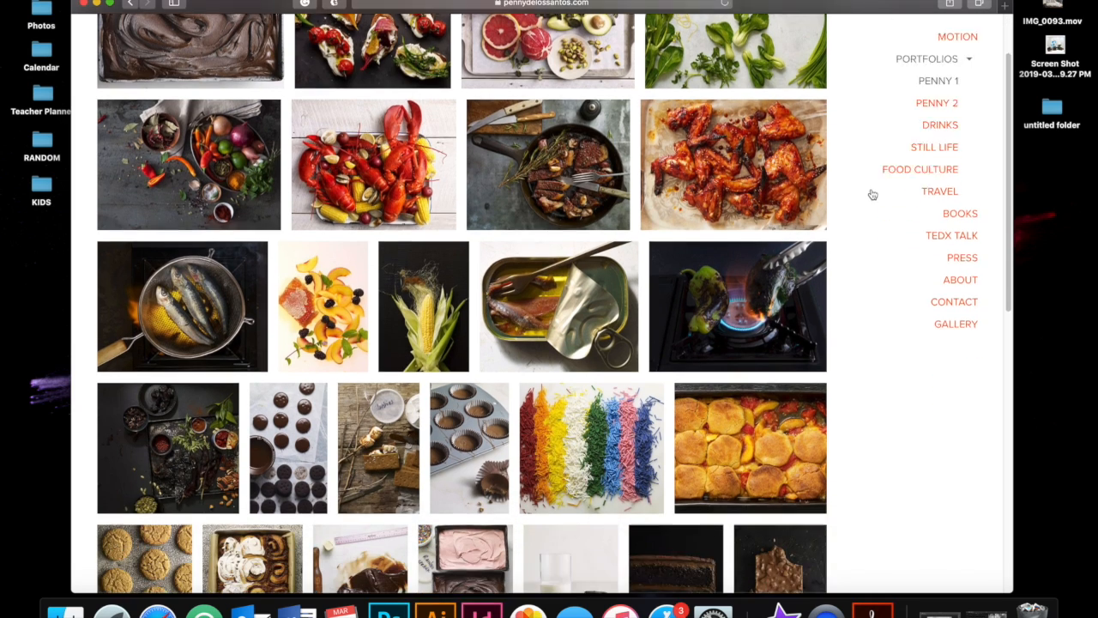
pyautogui.scroll(-3)
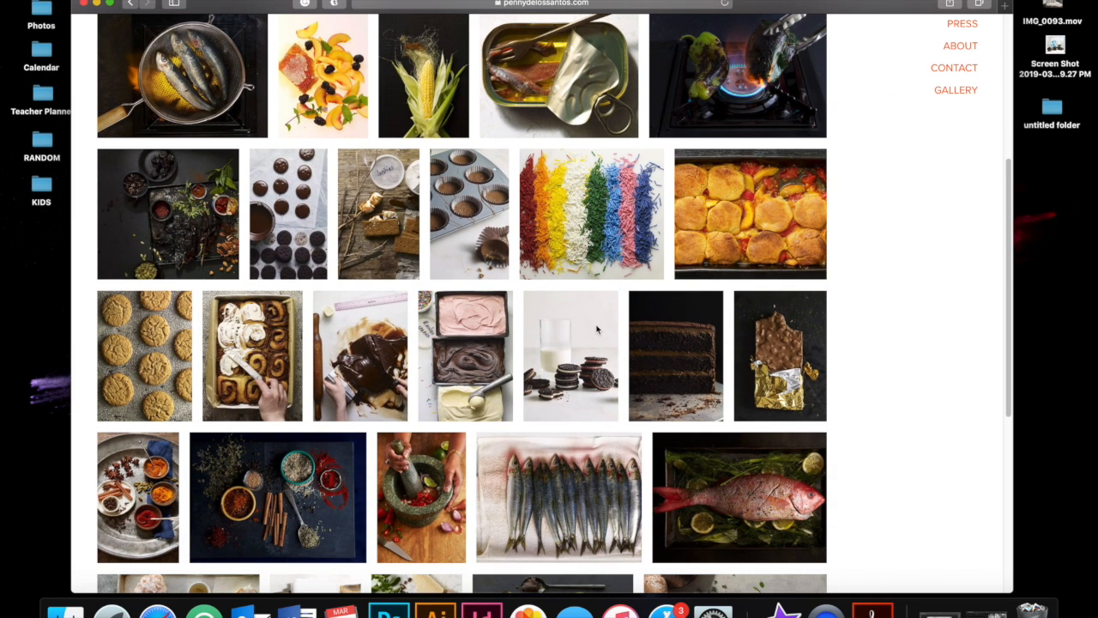
pyautogui.click(569, 355)
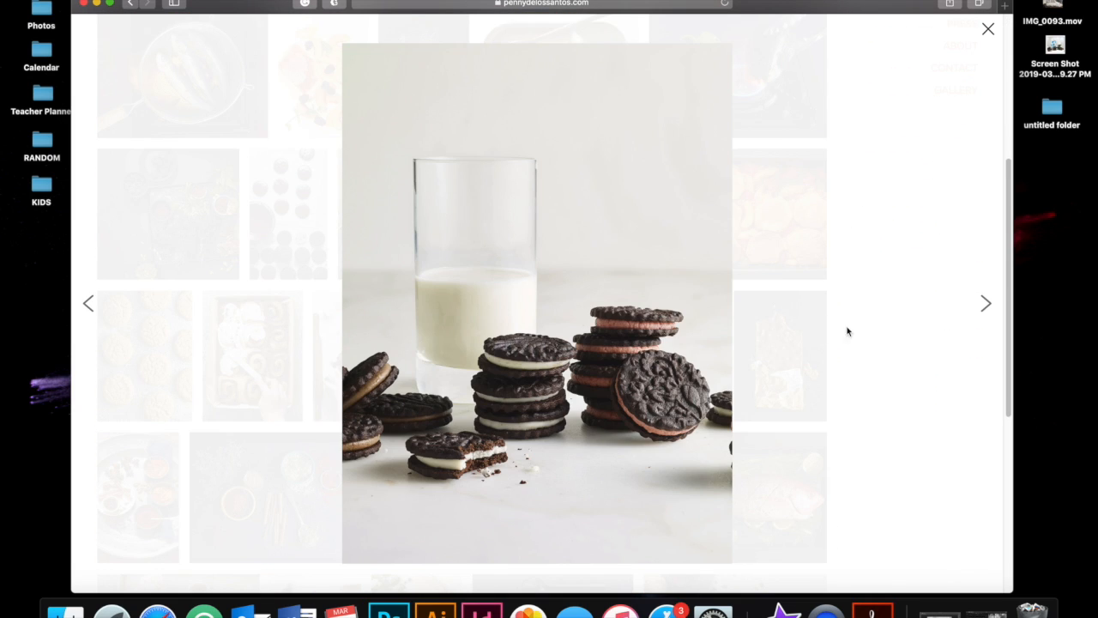
pyautogui.moveTo(863, 333)
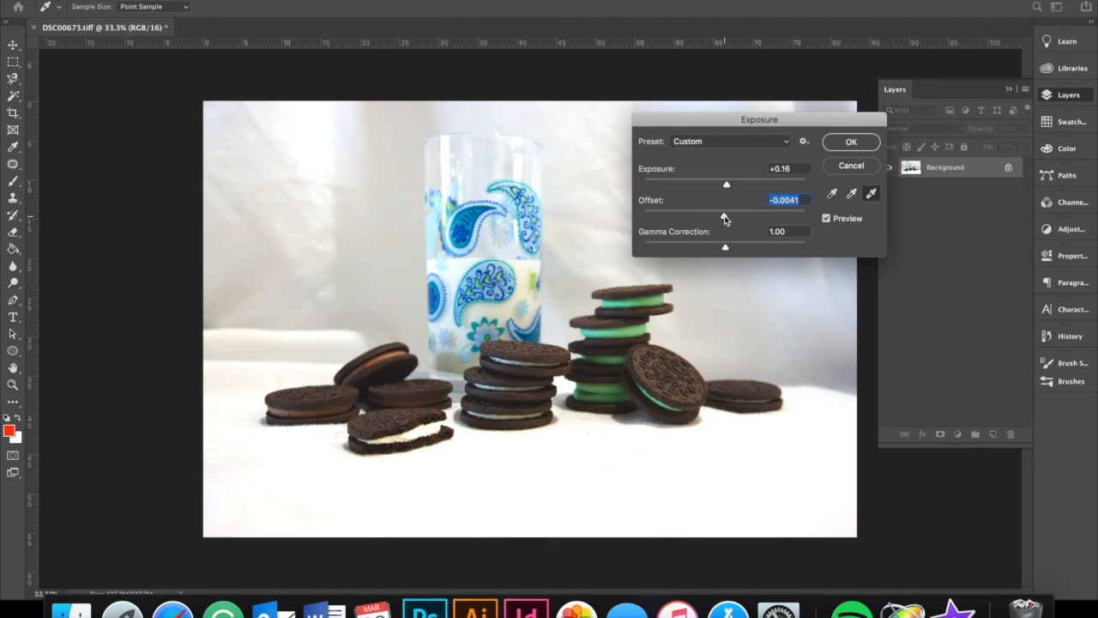
# Step: Raise exposure by +0.16 and apply a radius-96 hexagon Lens Blur
pyautogui.click(850, 142)
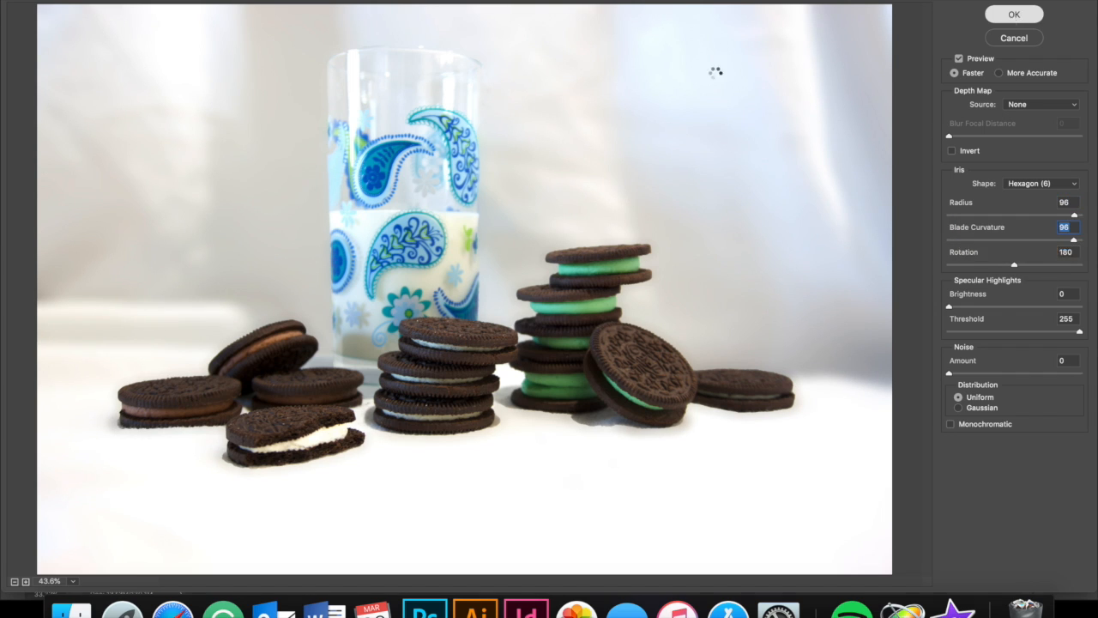
pyautogui.click(1013, 14)
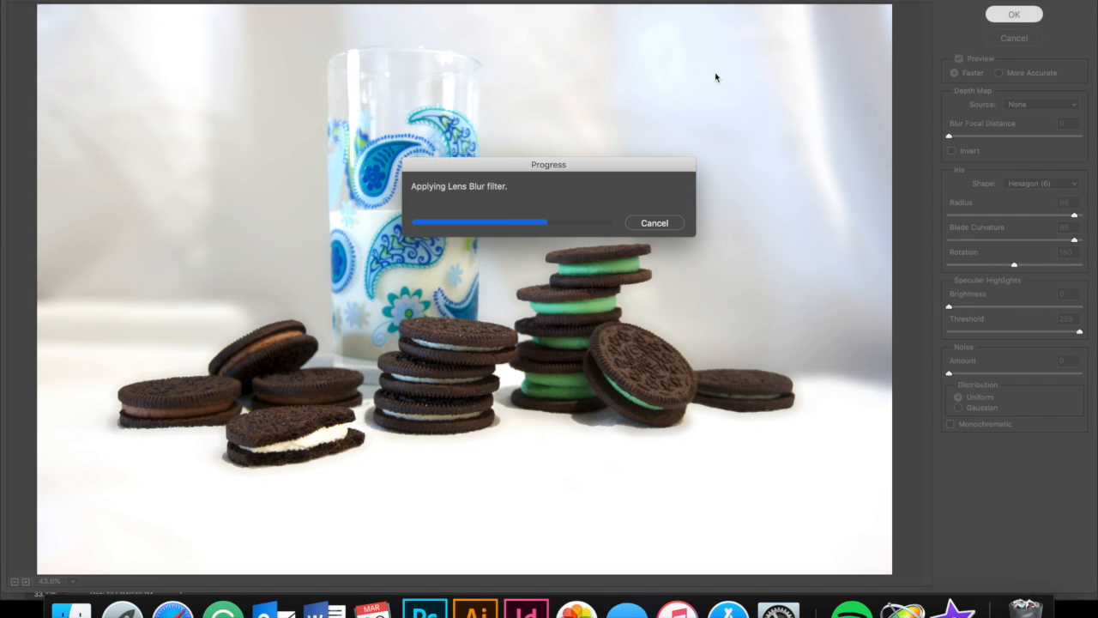